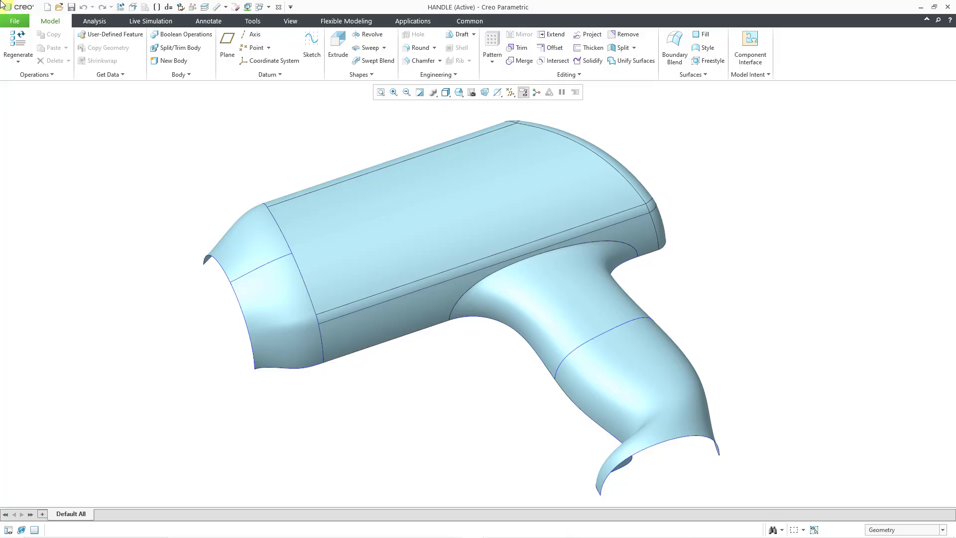
pyautogui.moveTo(692, 138)
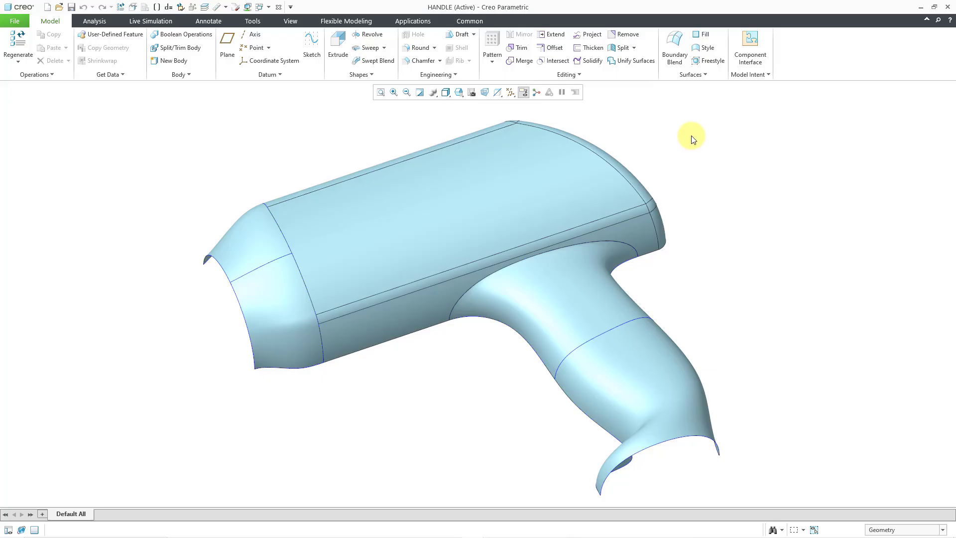
pyautogui.moveTo(687, 135)
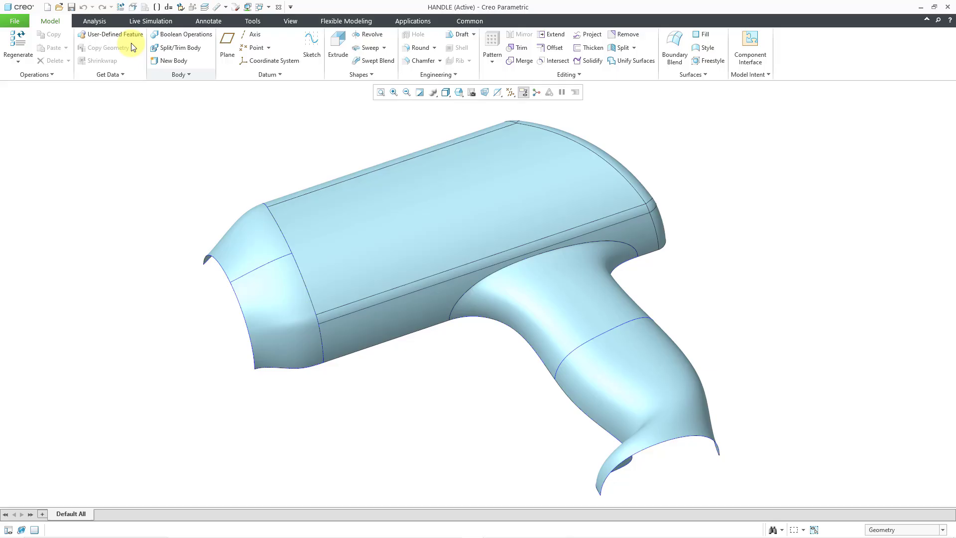
# Switch the HANDLE model's ribbon to the Analysis tab
pyautogui.click(94, 21)
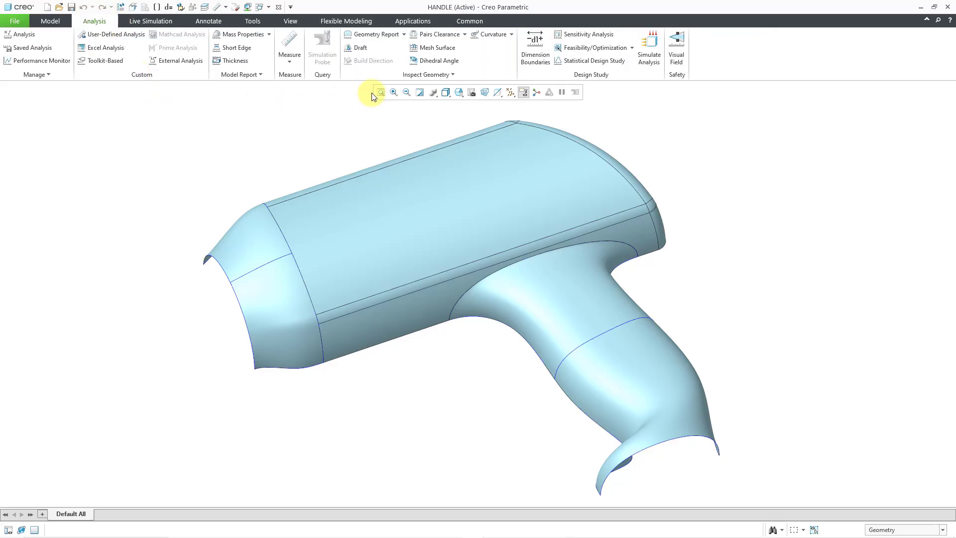
# Show the Inspect Geometry analyses list, including radius, deviation, reflection and slope
pyautogui.click(427, 74)
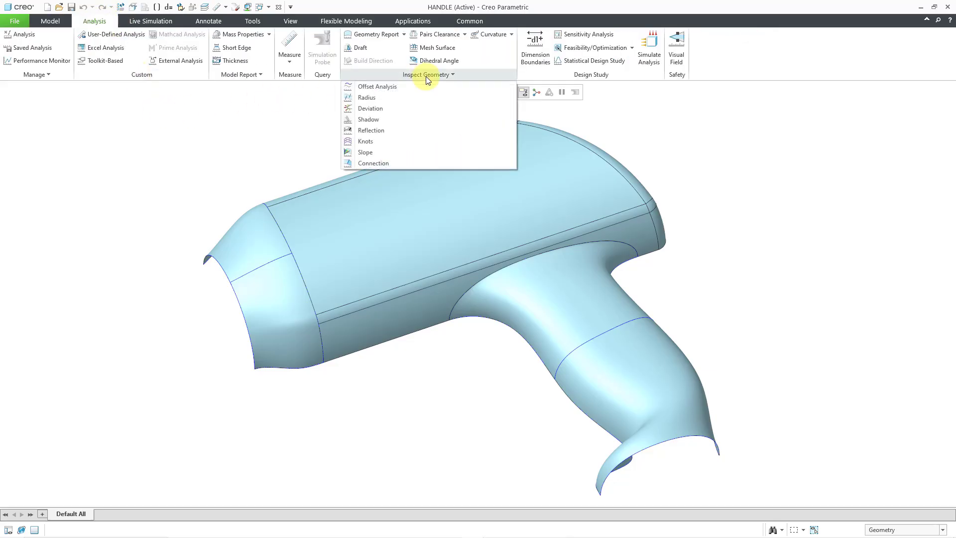
pyautogui.moveTo(429, 144)
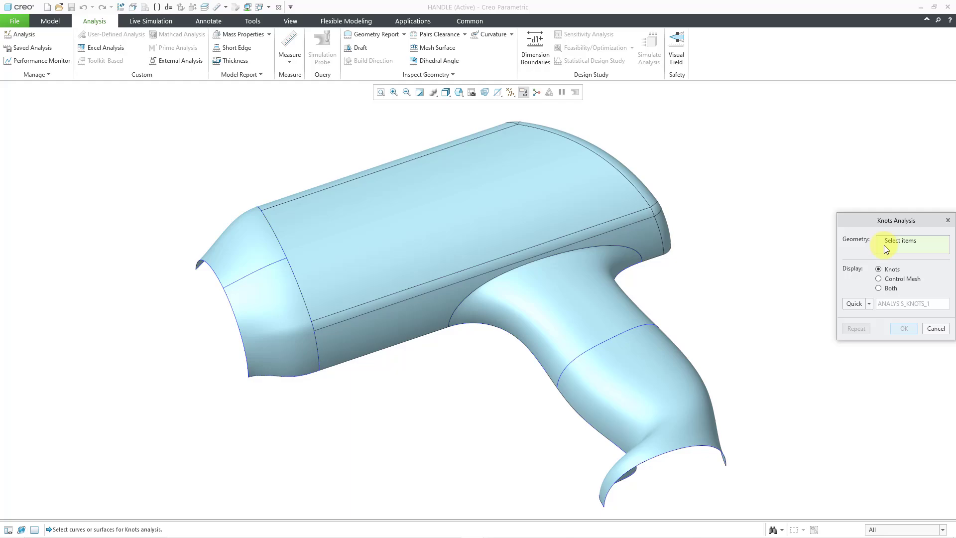
pyautogui.moveTo(893, 252)
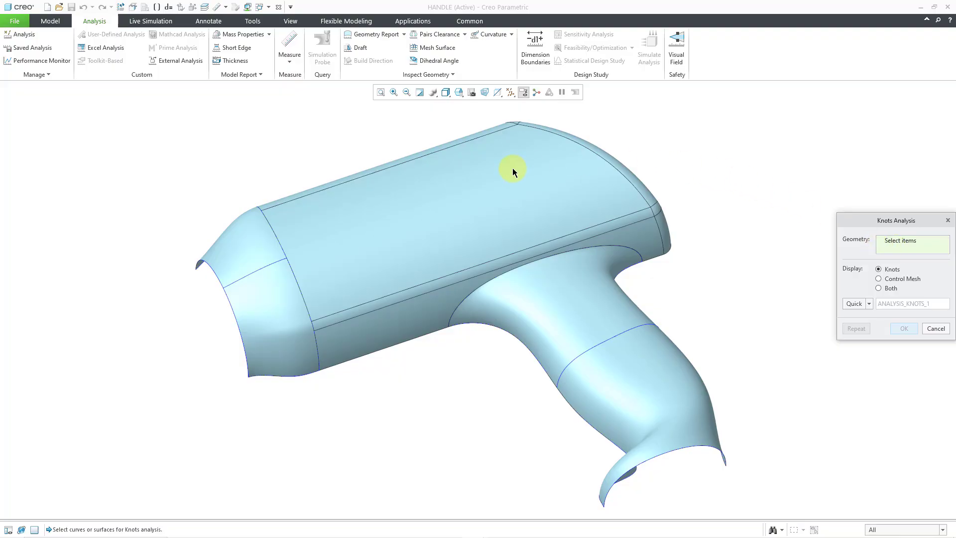
pyautogui.moveTo(526, 208)
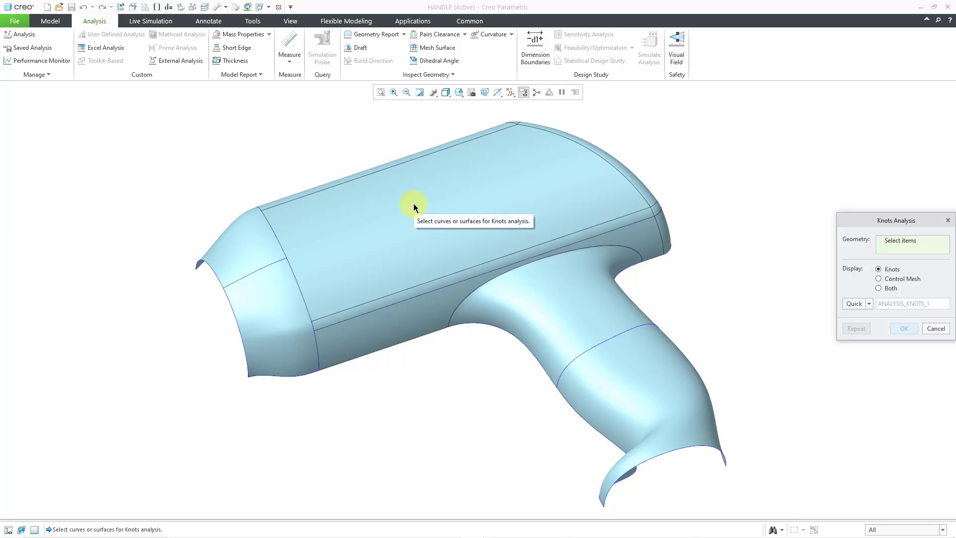
pyautogui.moveTo(448, 209)
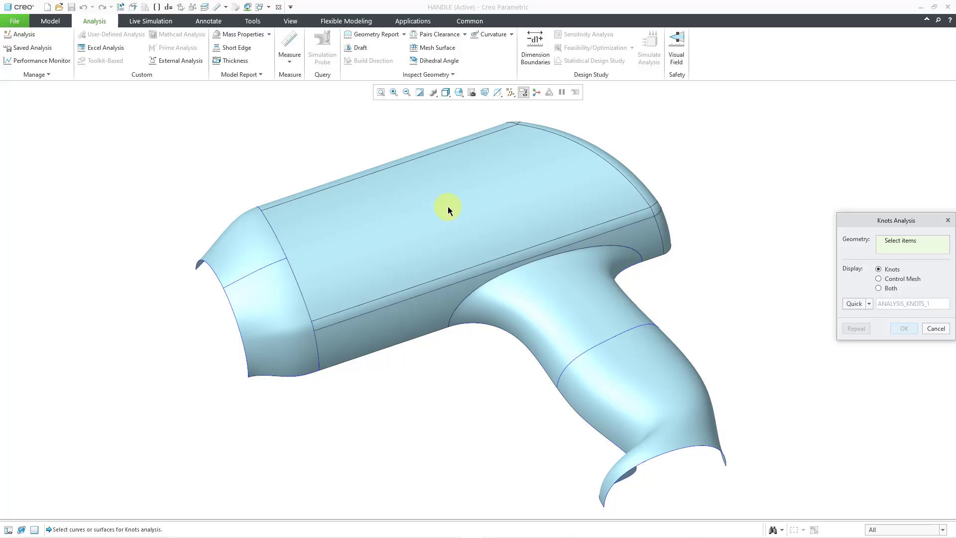
pyautogui.moveTo(449, 210)
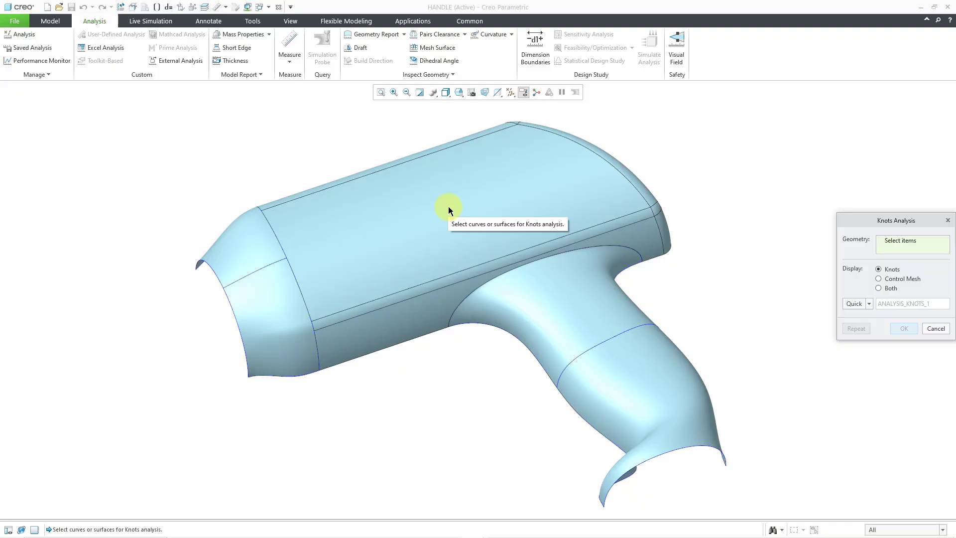
pyautogui.moveTo(450, 205)
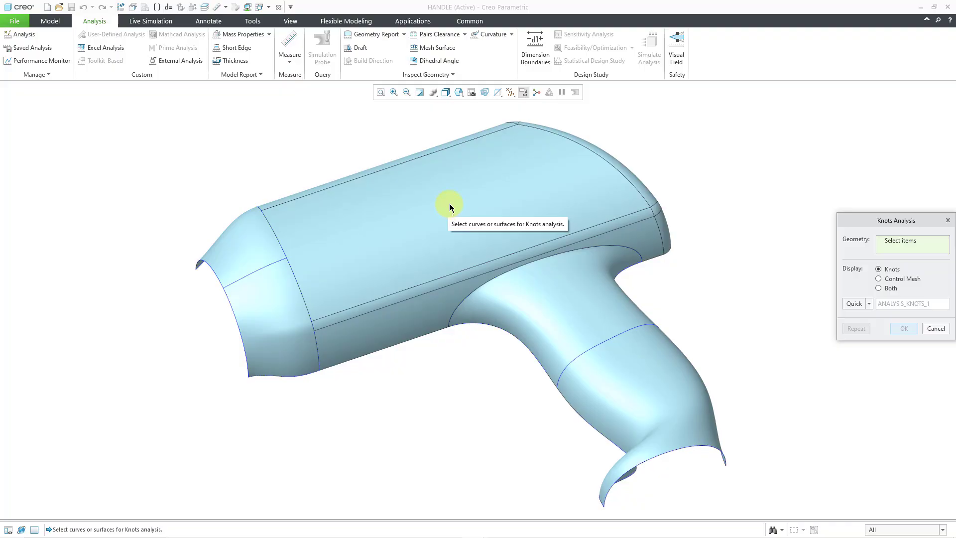
pyautogui.moveTo(251, 244)
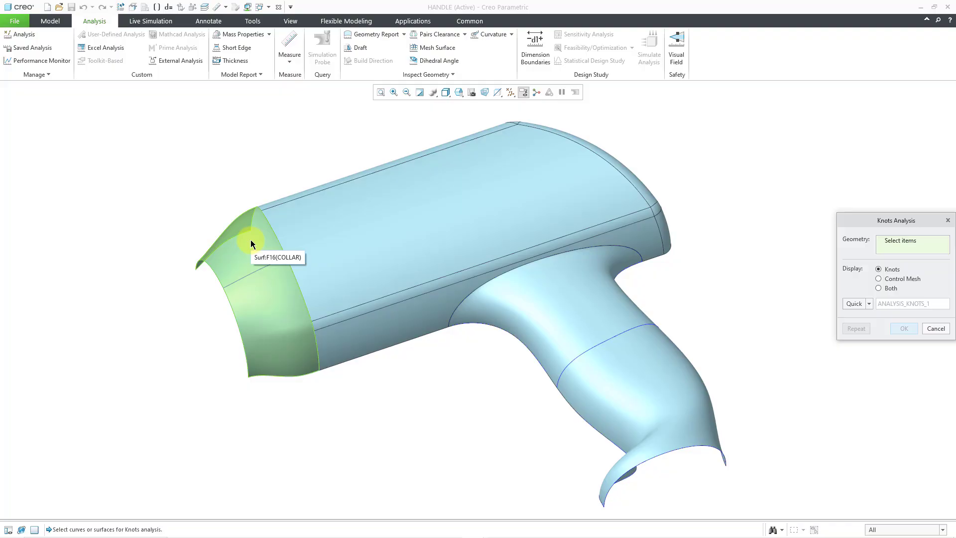
# Display knot lines on the COLLAR surface plus the HANDLE surface
pyautogui.click(249, 240)
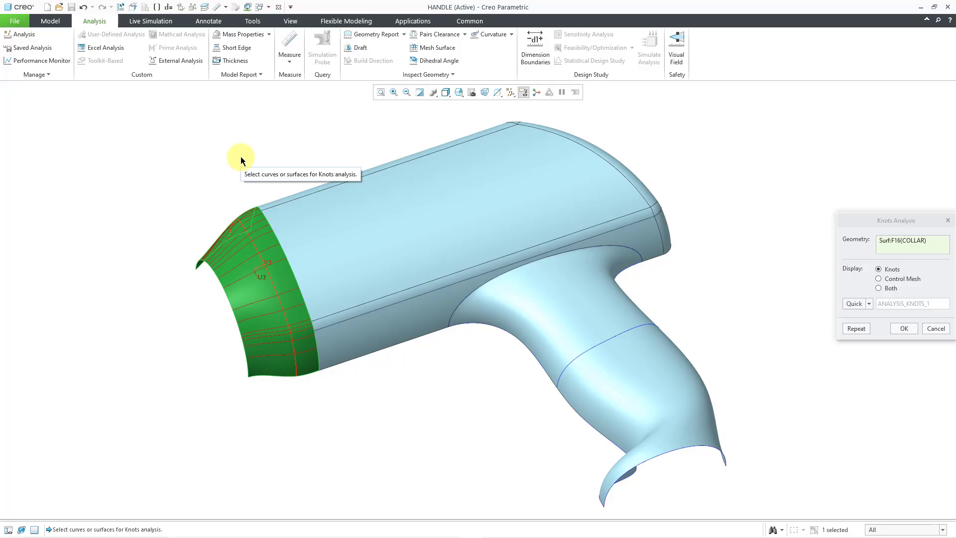
pyautogui.moveTo(630, 350)
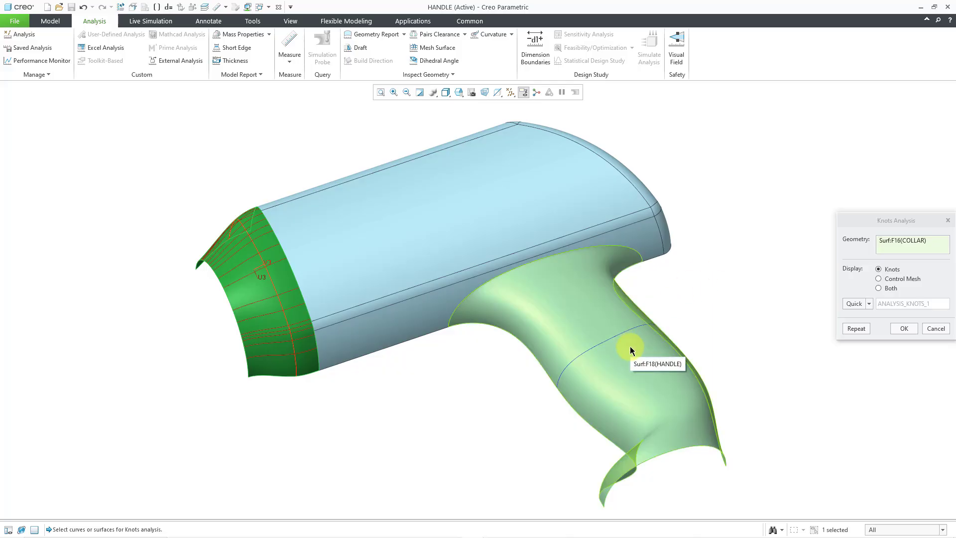
pyautogui.click(628, 350)
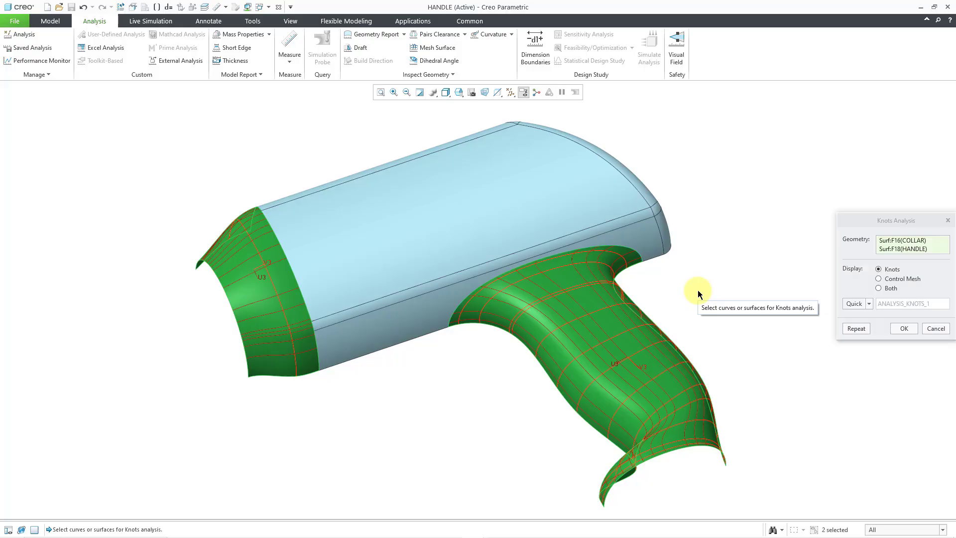
pyautogui.rightClick(909, 240)
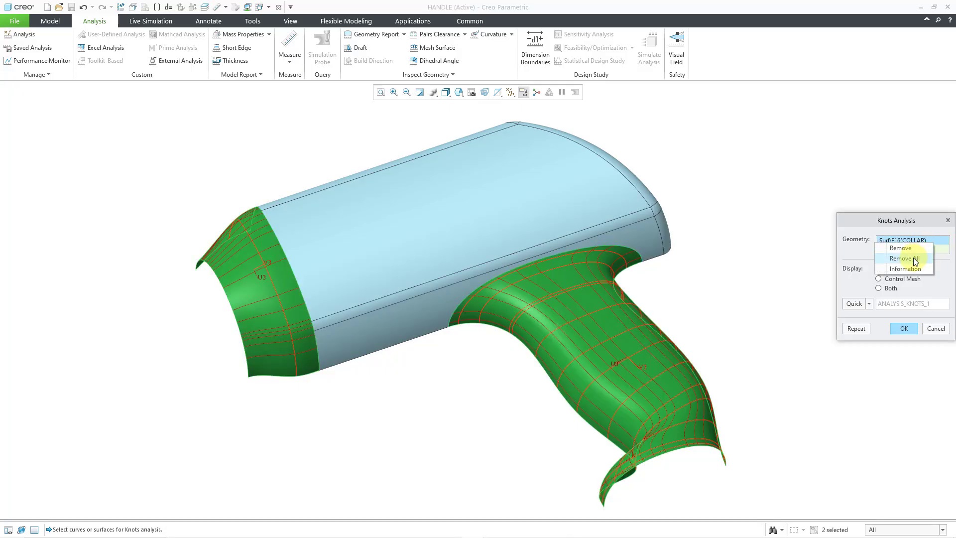
# Replace the surfaces with the handle-grip and collar style curves and confirm the knots analysis
pyautogui.click(903, 258)
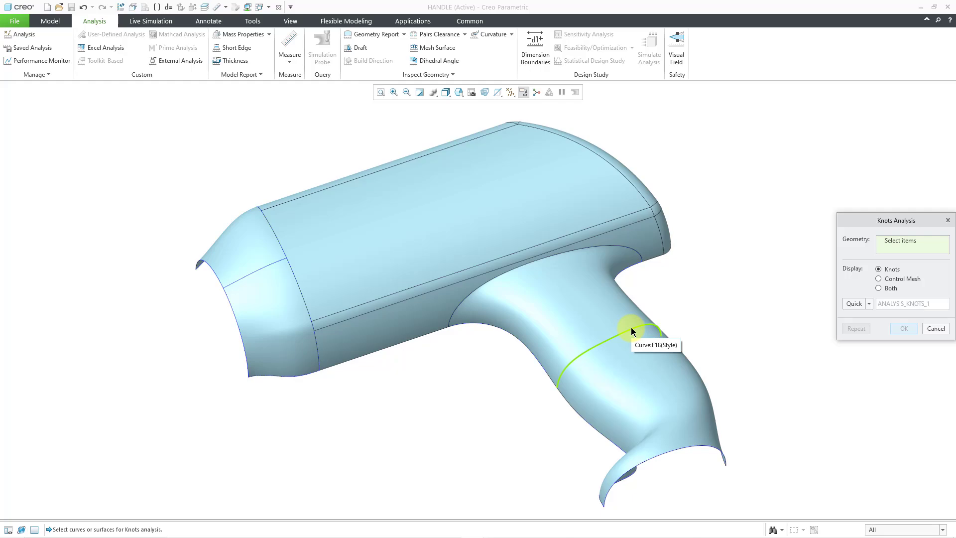
pyautogui.click(625, 327)
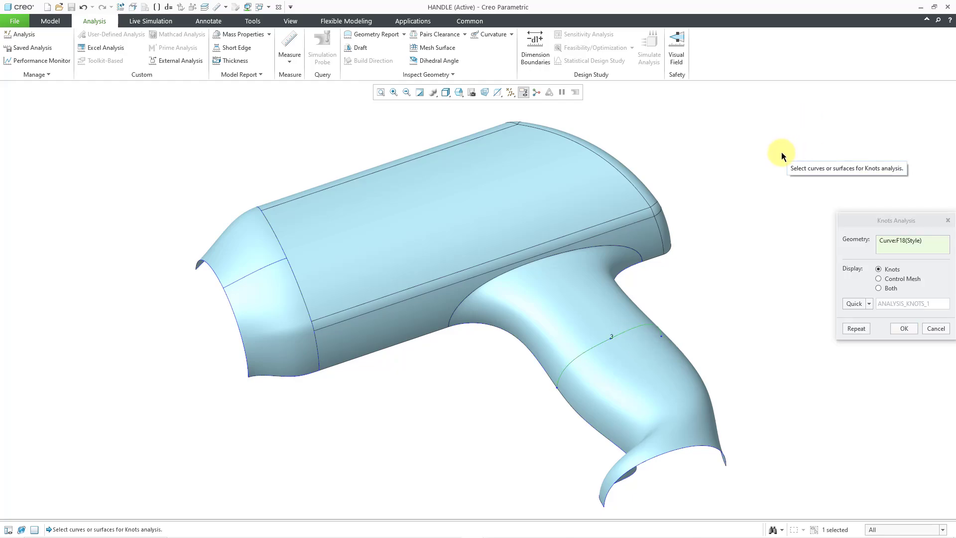
pyautogui.moveTo(199, 133)
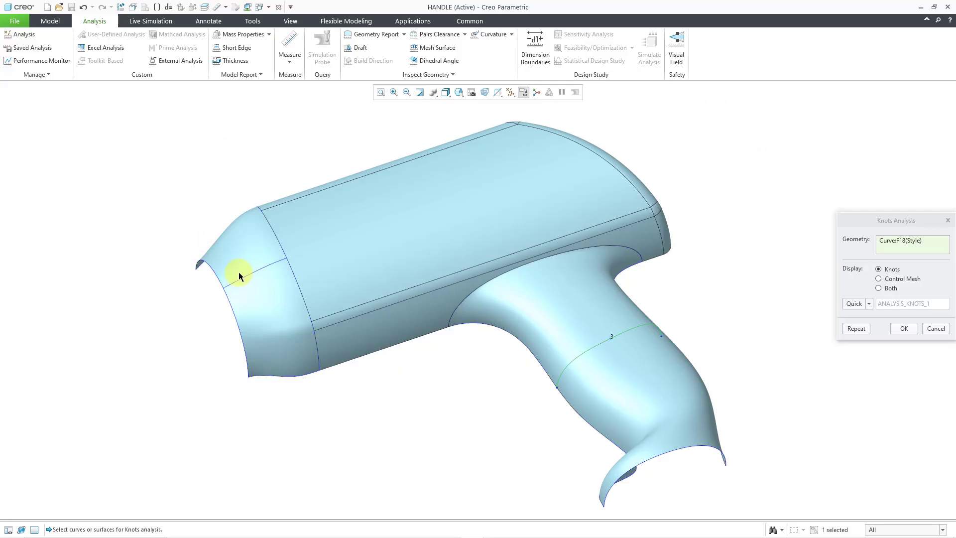
pyautogui.click(241, 275)
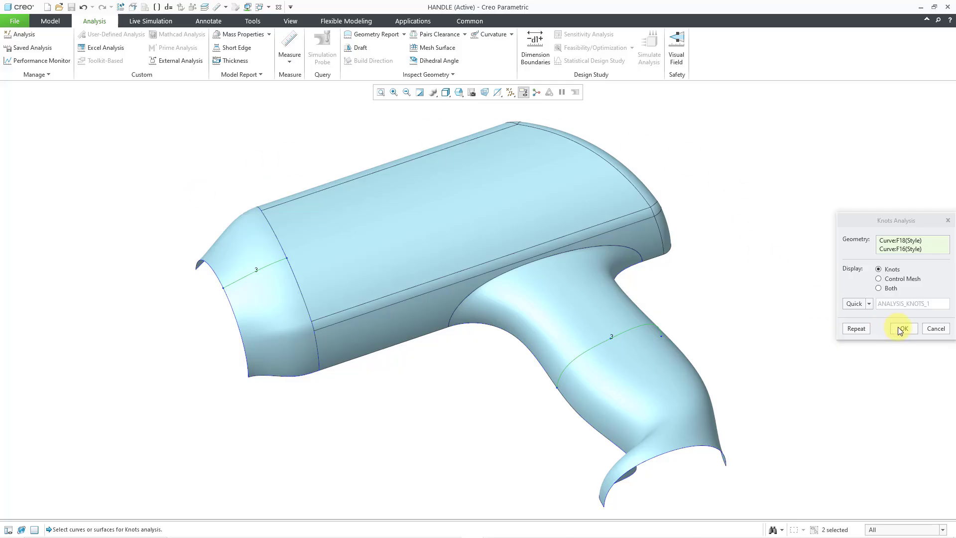
pyautogui.click(901, 328)
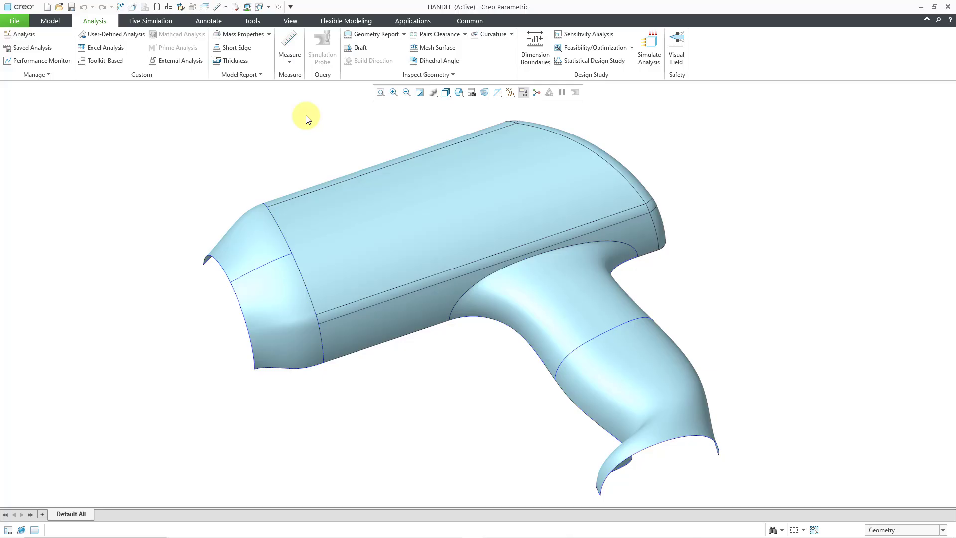
pyautogui.click(264, 7)
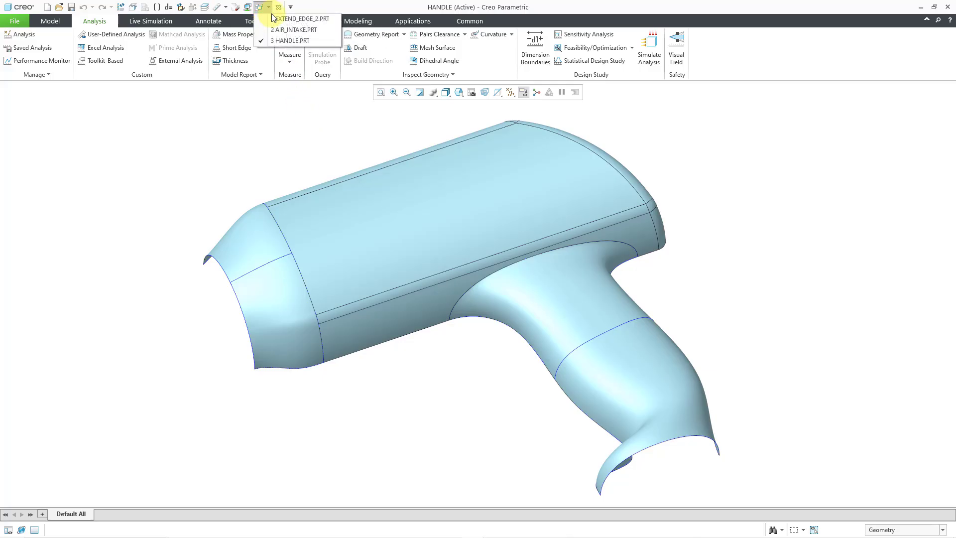
# Activate EXTEND_EDGE_2.PRT and show its Analysis tab
pyautogui.click(297, 19)
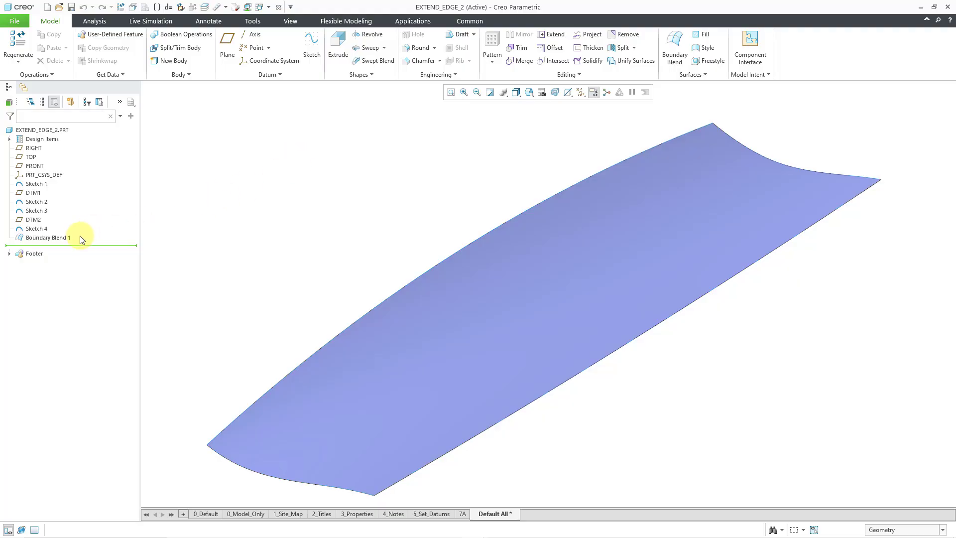
pyautogui.moveTo(204, 223)
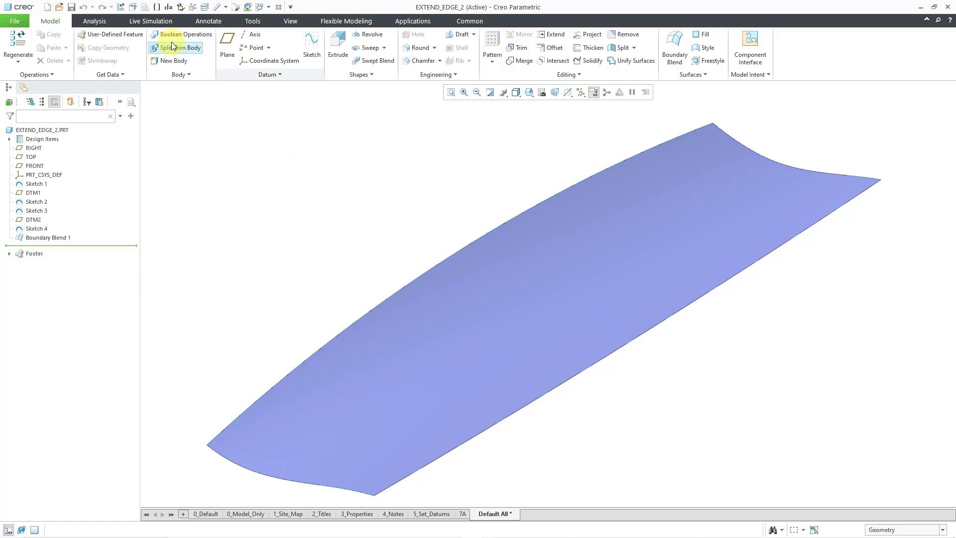
pyautogui.click(94, 21)
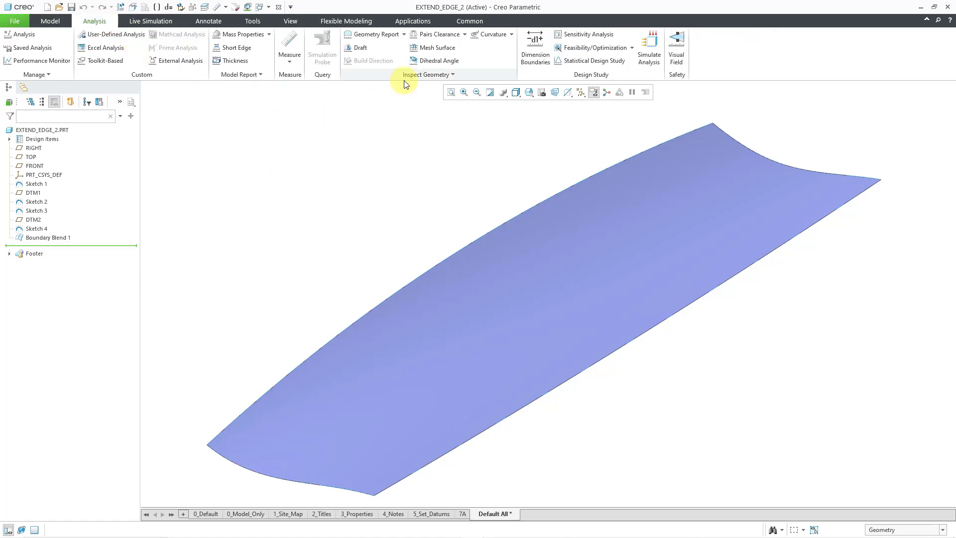
# Run a Knots analysis on the boundary blend showing knots and control mesh, then confirm
pyautogui.click(426, 74)
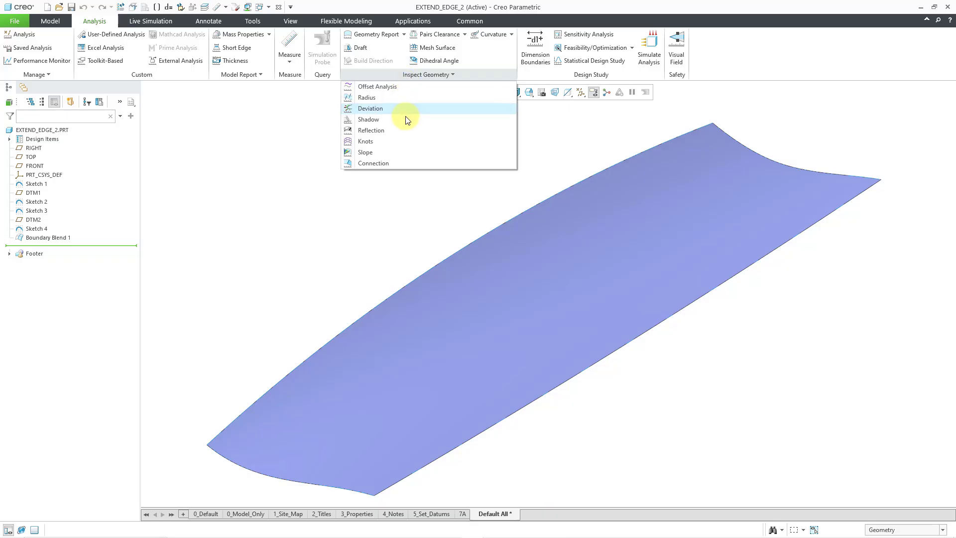
pyautogui.moveTo(400, 131)
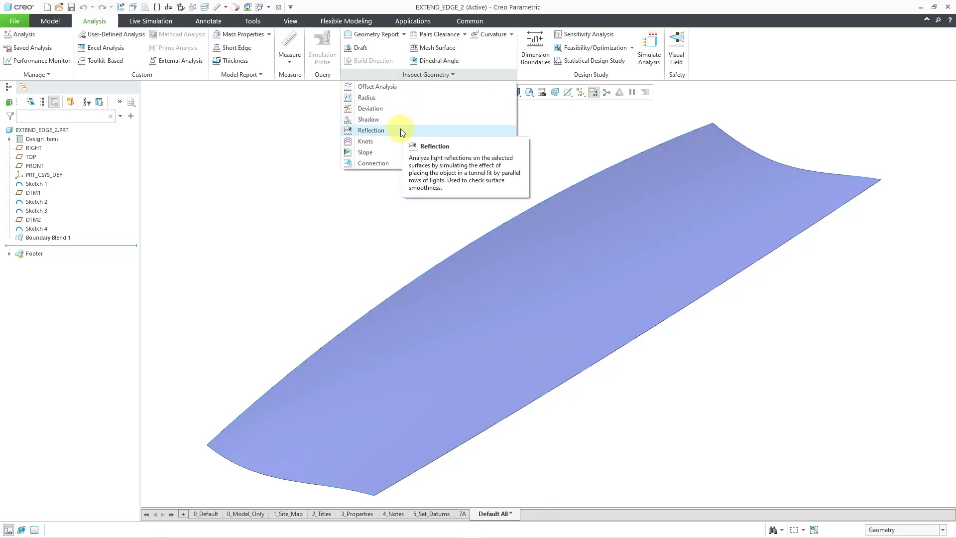
pyautogui.click(365, 141)
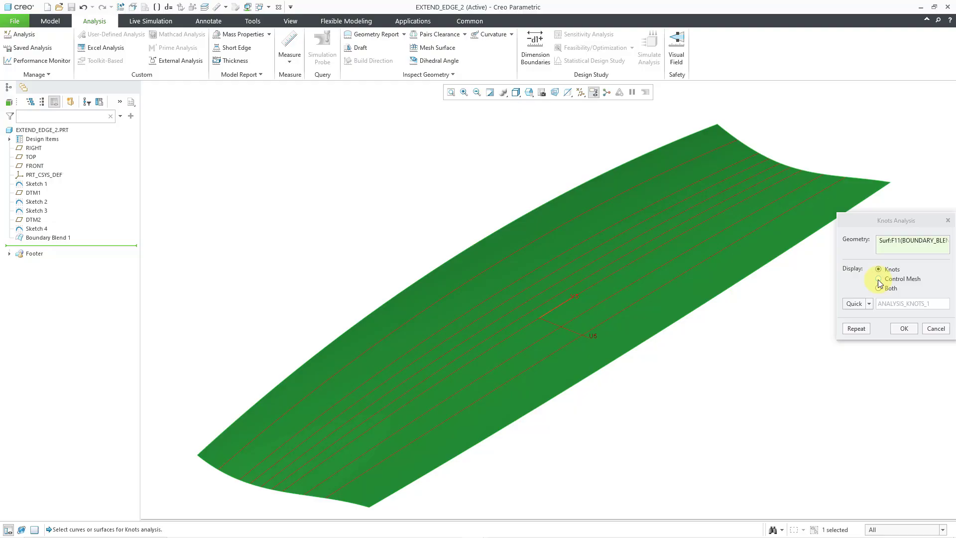
pyautogui.click(877, 279)
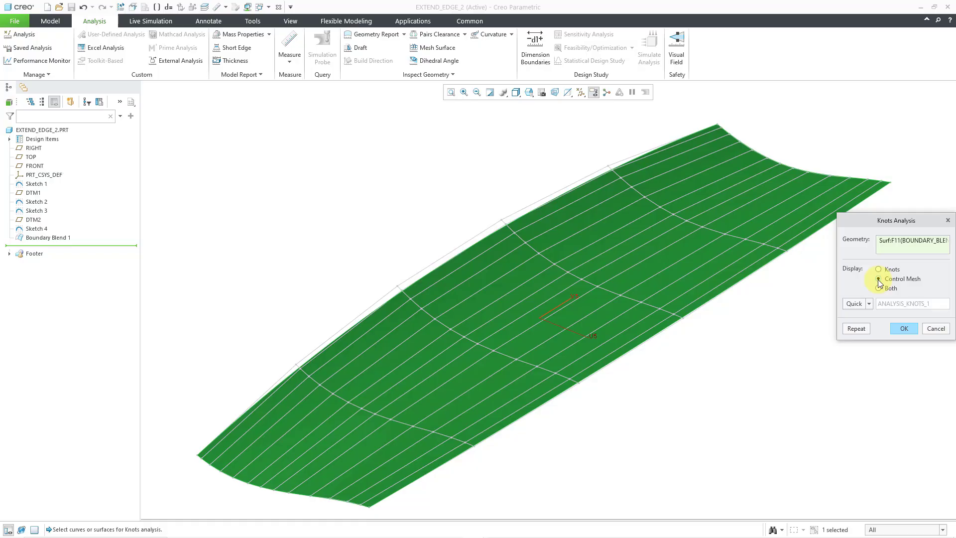
pyautogui.click(878, 278)
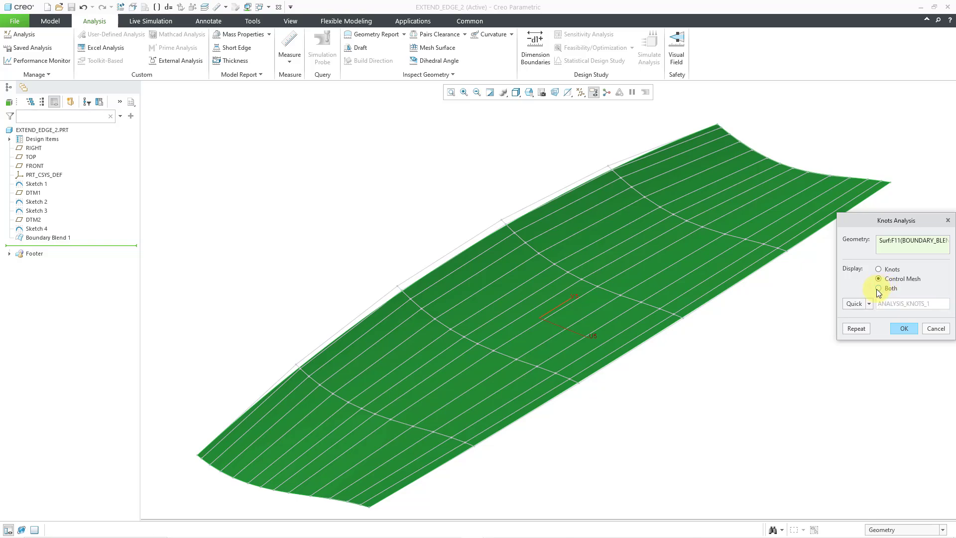
pyautogui.click(878, 288)
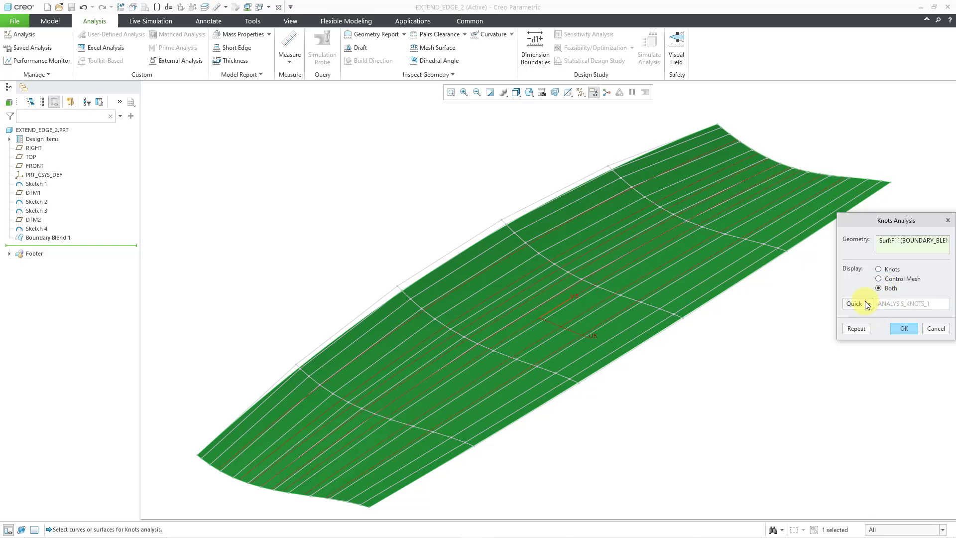
pyautogui.click(868, 303)
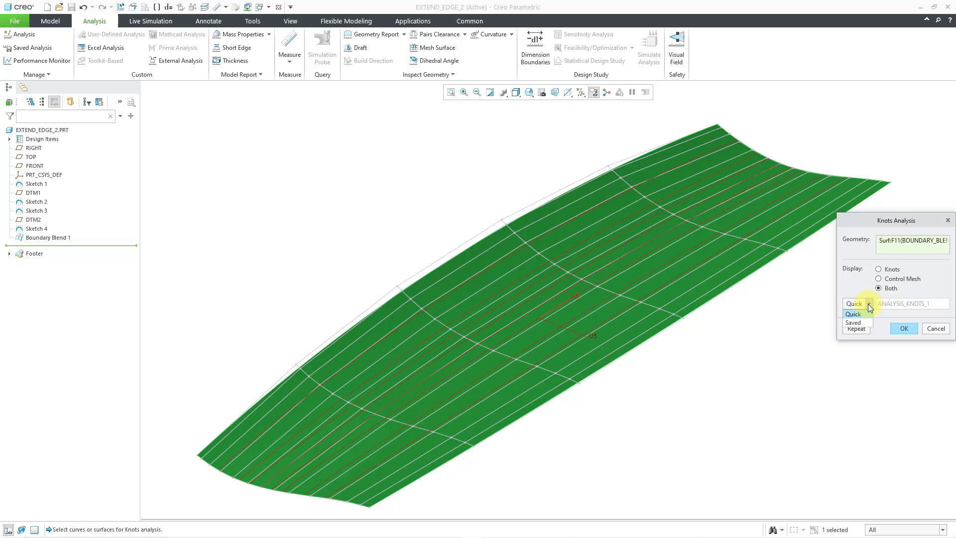
pyautogui.moveTo(851, 279)
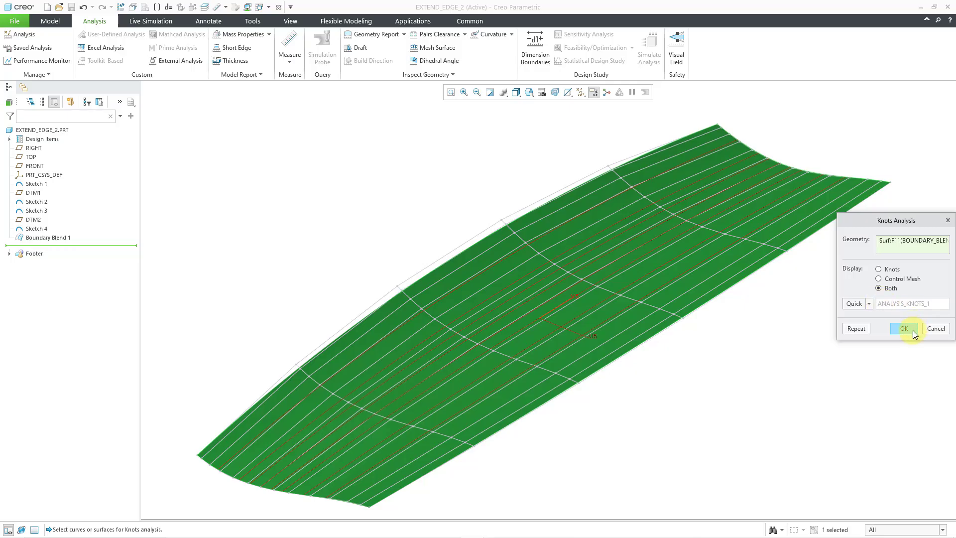
pyautogui.click(904, 328)
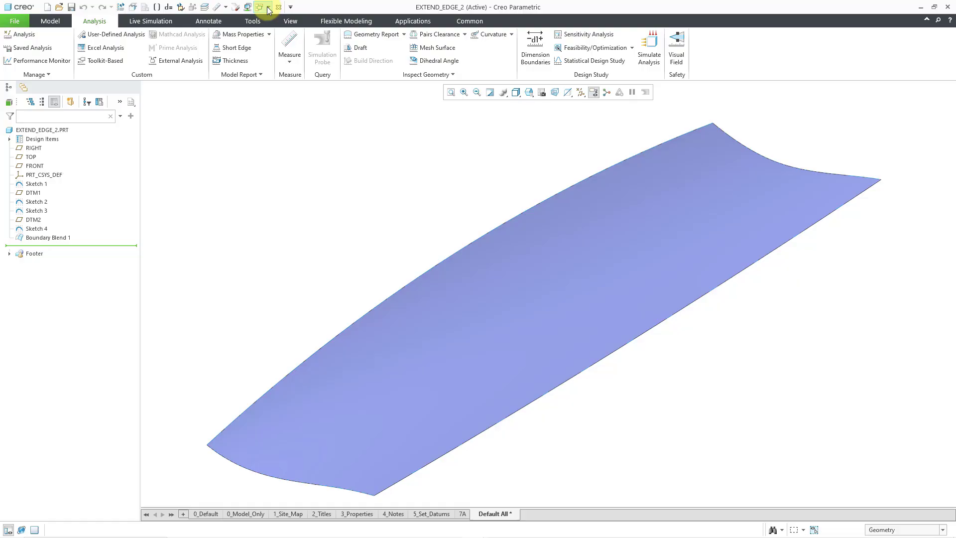
# Activate AIR_INTAKE.PRT from the window list and show its Analysis tab
pyautogui.click(266, 6)
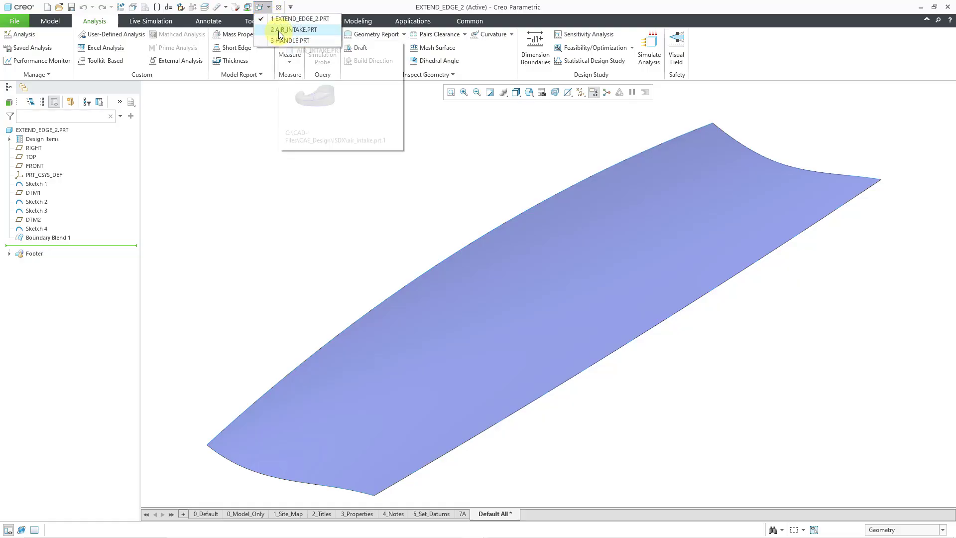
pyautogui.click(290, 29)
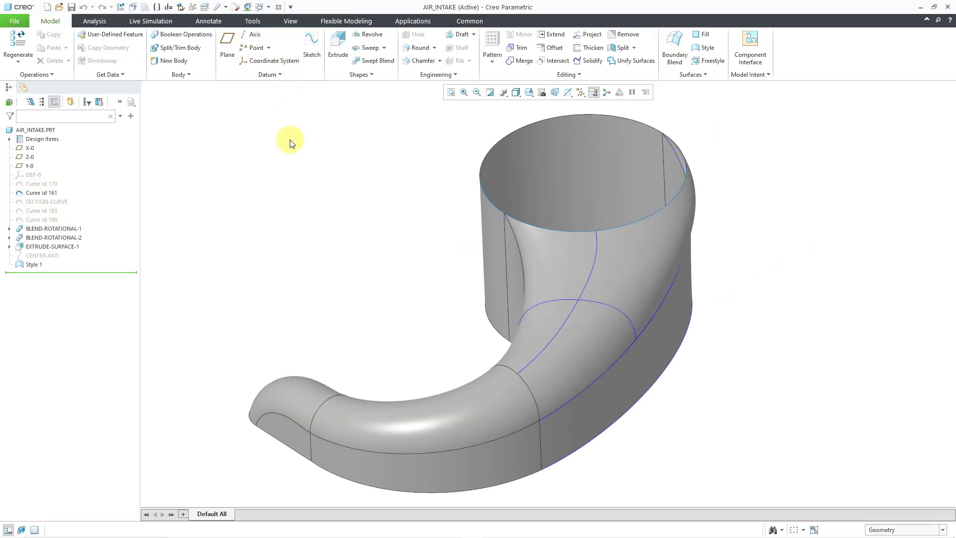
pyautogui.moveTo(274, 137)
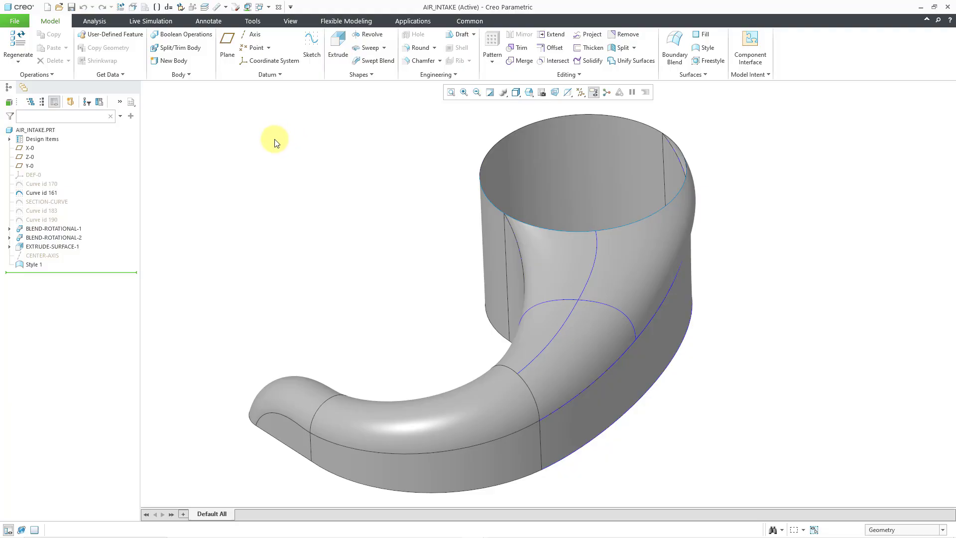
pyautogui.moveTo(269, 134)
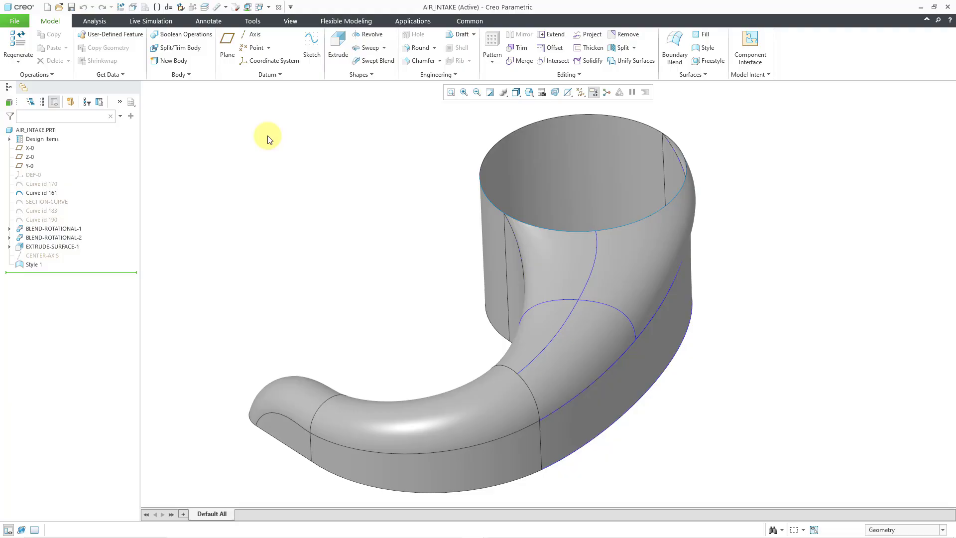
pyautogui.moveTo(247, 121)
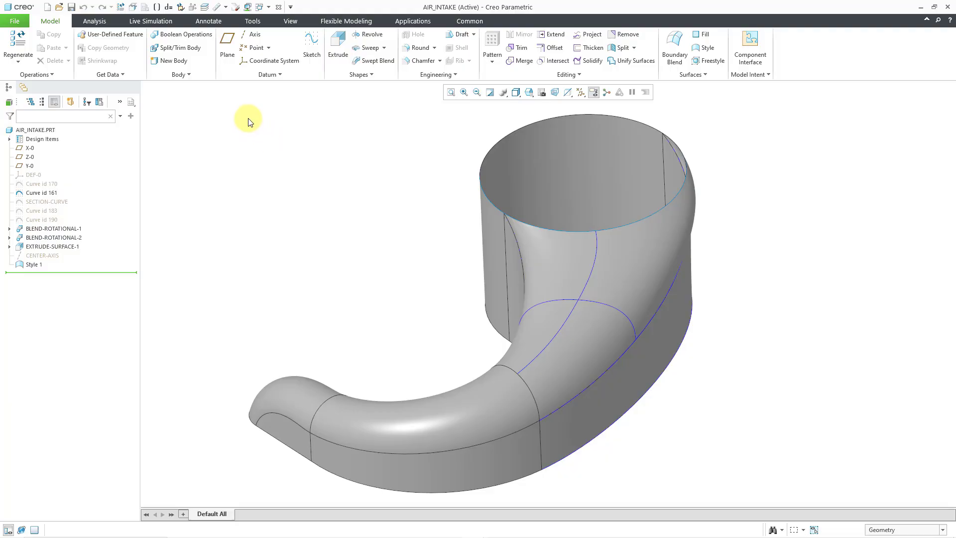
pyautogui.click(94, 21)
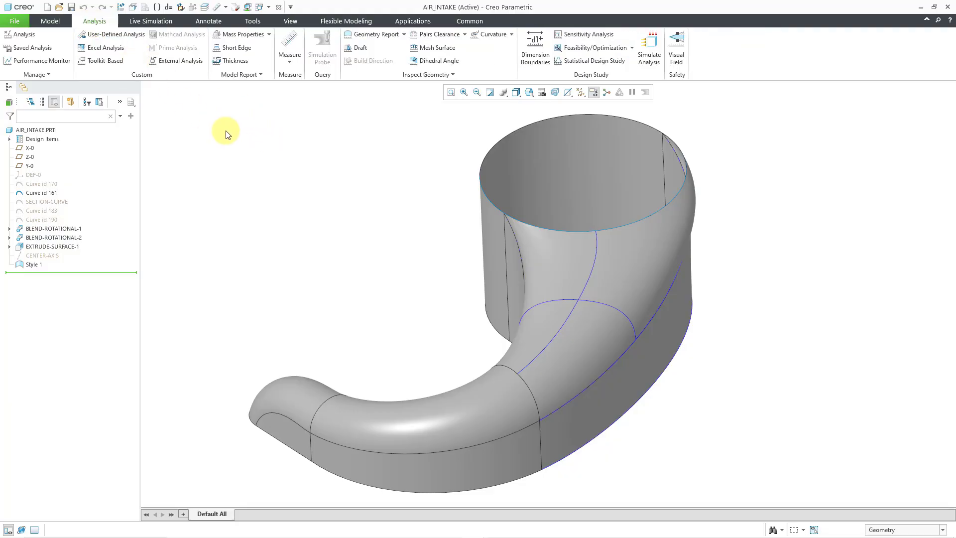
# Start a Knots analysis on the curved tube surface and its lower band
pyautogui.click(427, 74)
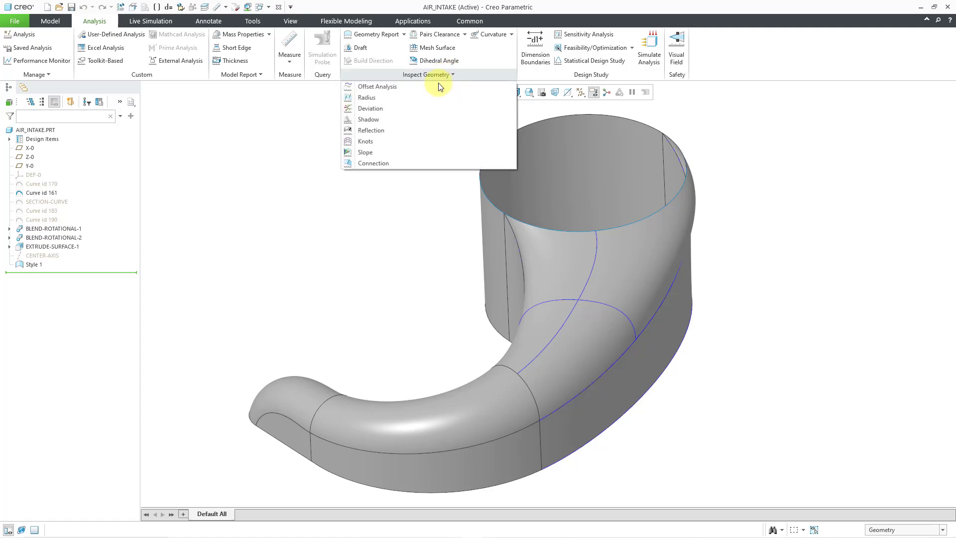
pyautogui.click(364, 141)
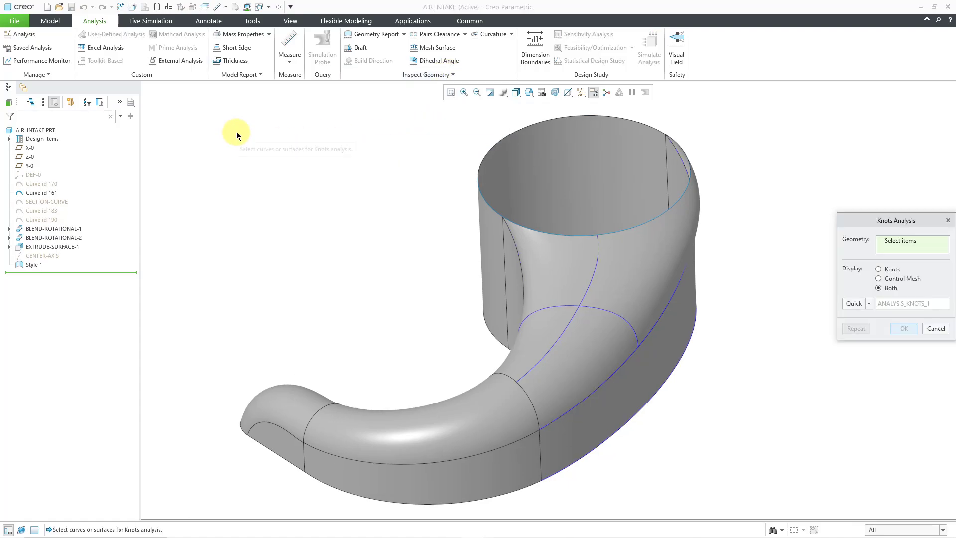
pyautogui.click(416, 430)
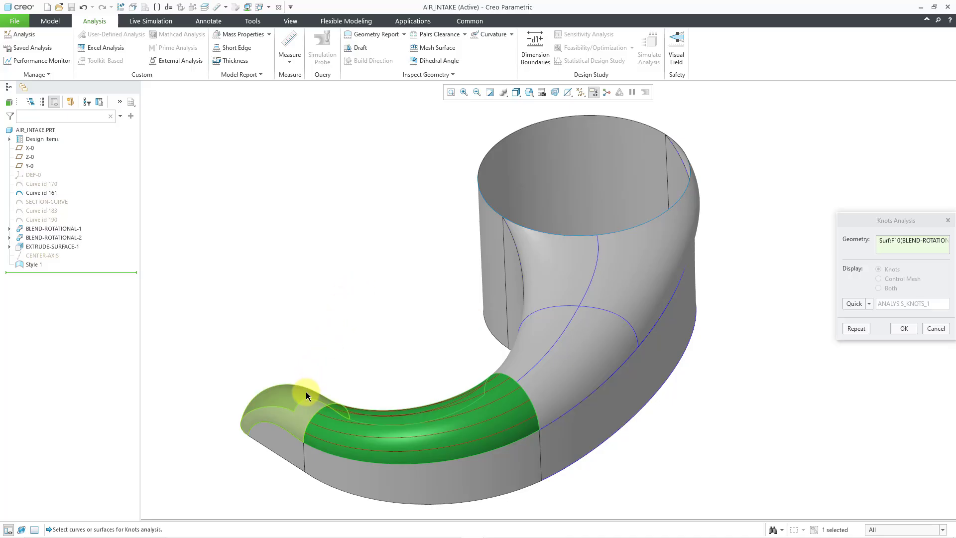
pyautogui.click(357, 481)
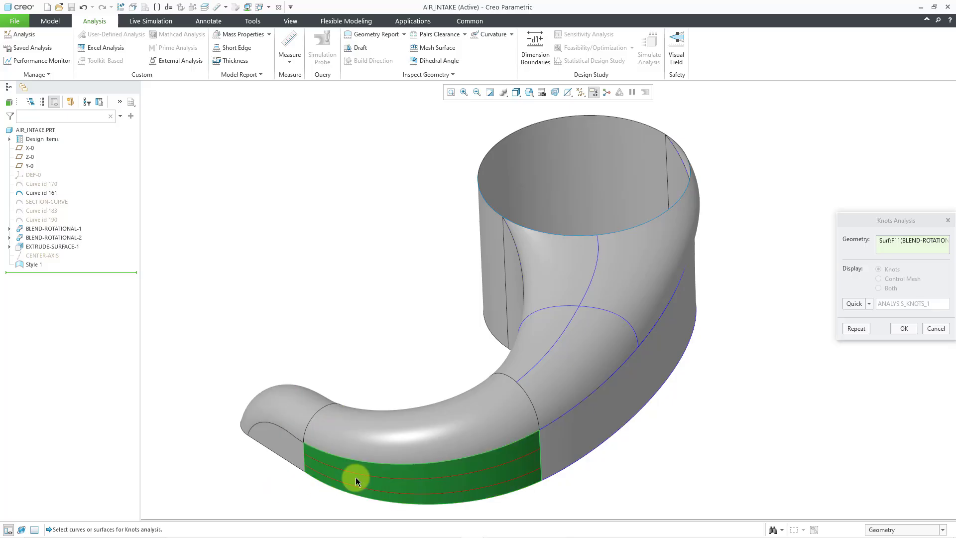
# Select the Style 1 surface and another style surface, then orbit to inspect knots
pyautogui.click(490, 491)
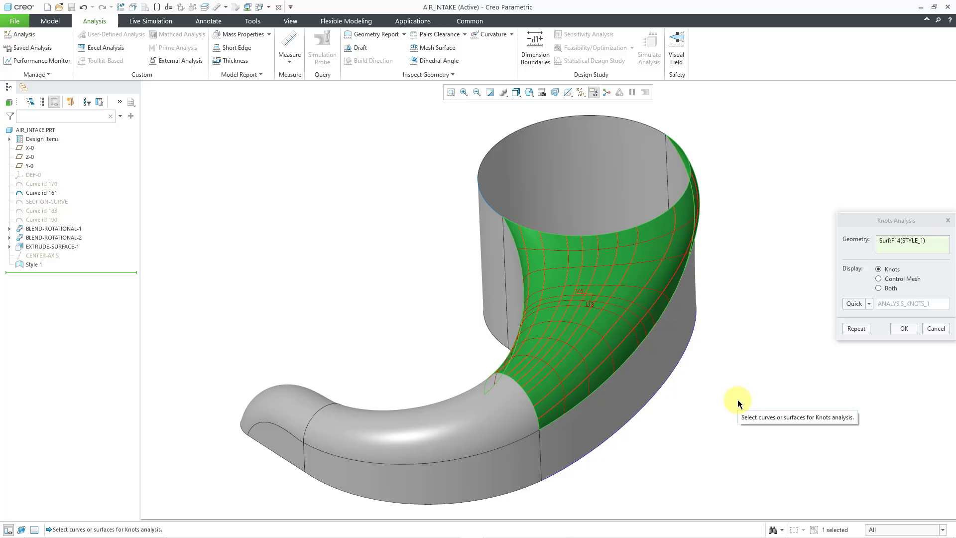
pyautogui.moveTo(732, 399)
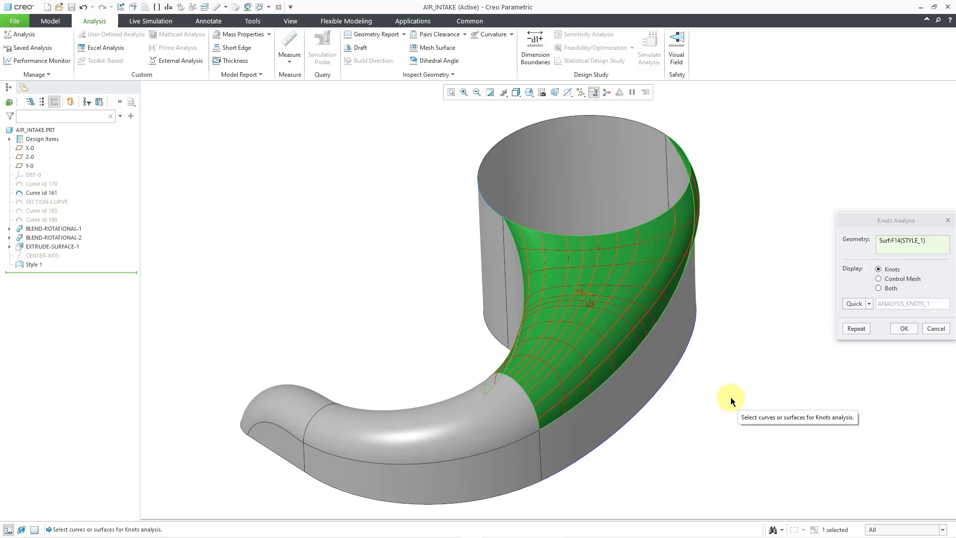
pyautogui.moveTo(712, 393)
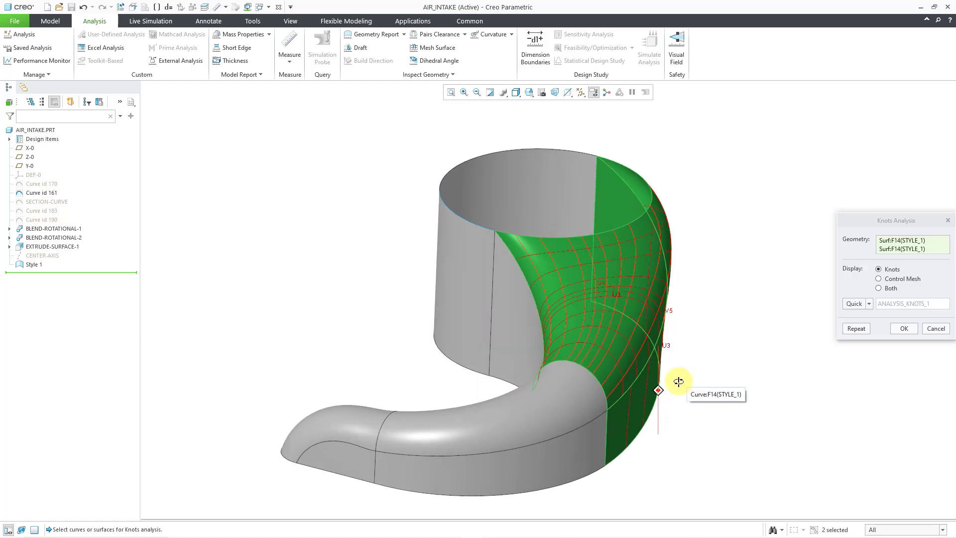
pyautogui.click(601, 329)
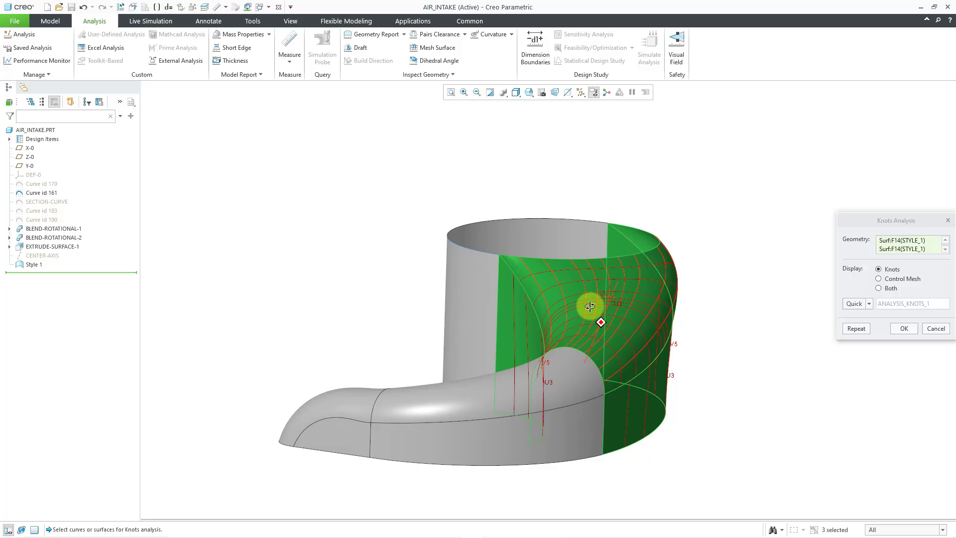
pyautogui.moveTo(590, 304); pyautogui.dragTo(808, 407)
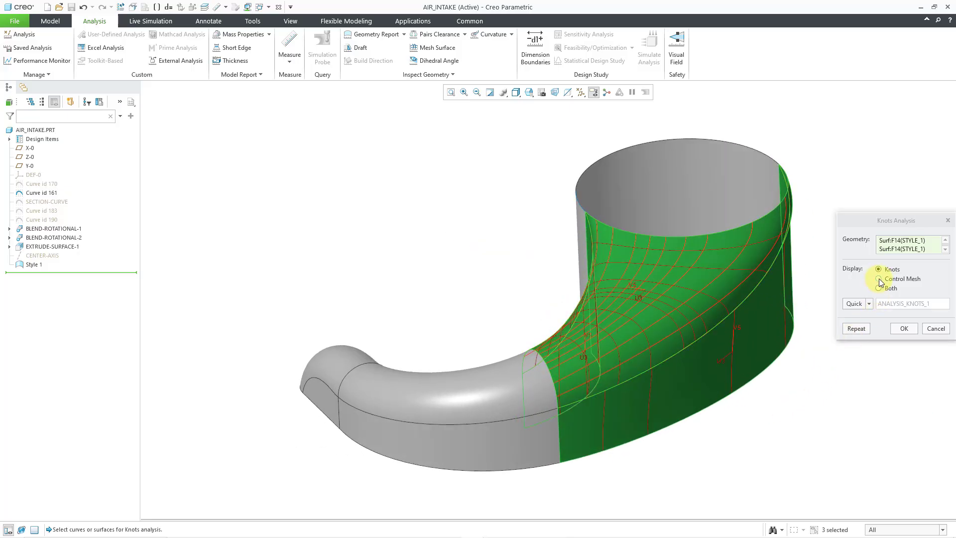
# Set Display to Both for knots plus control mesh, confirm, and reopen Inspect Geometry
pyautogui.click(878, 279)
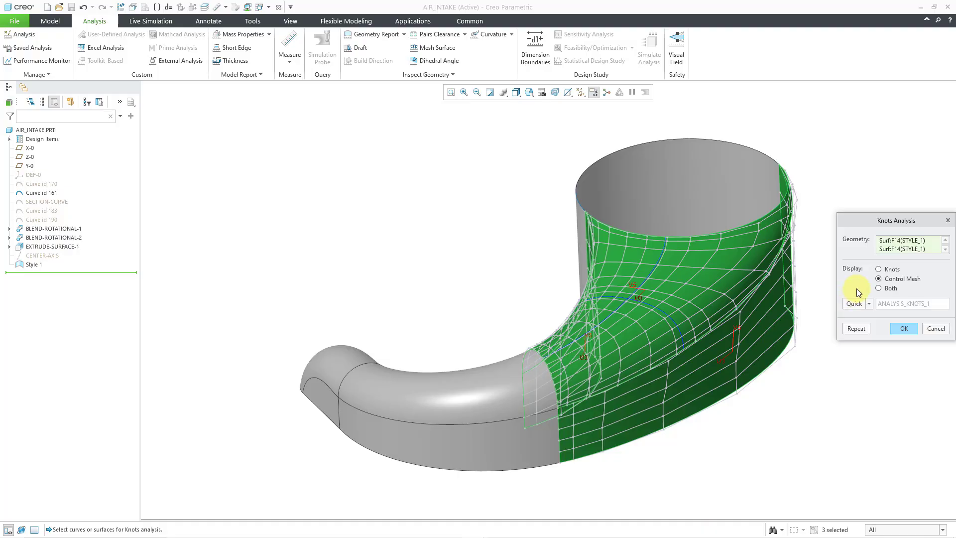
pyautogui.moveTo(879, 288)
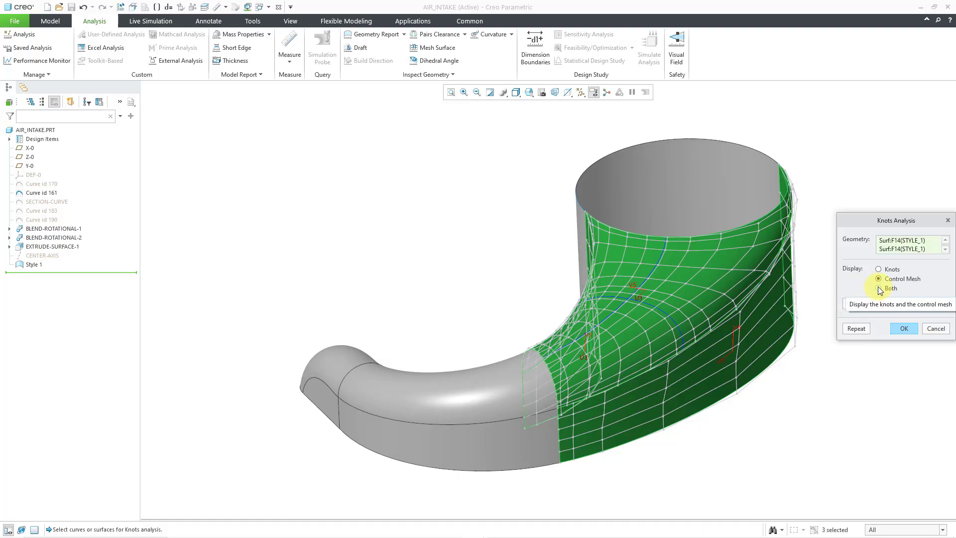
pyautogui.click(878, 288)
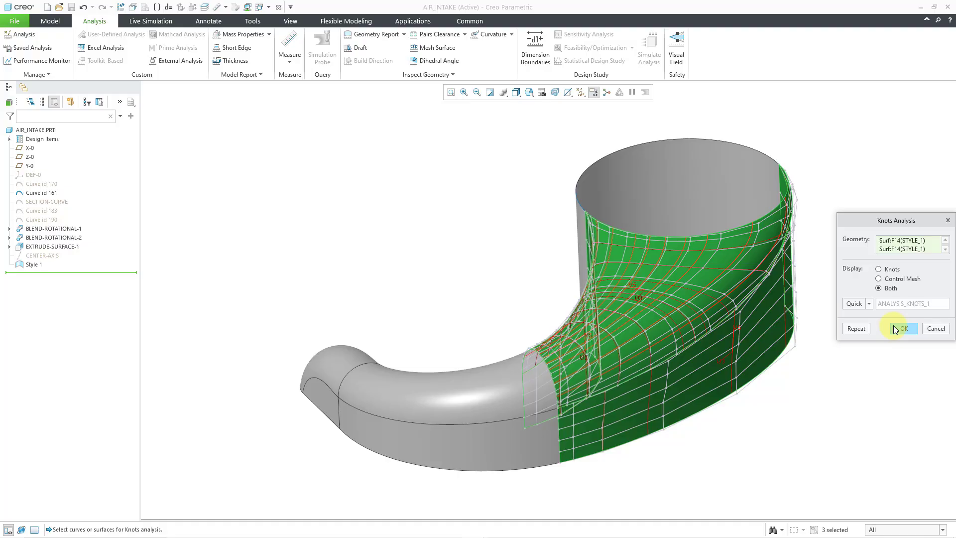
pyautogui.click(904, 328)
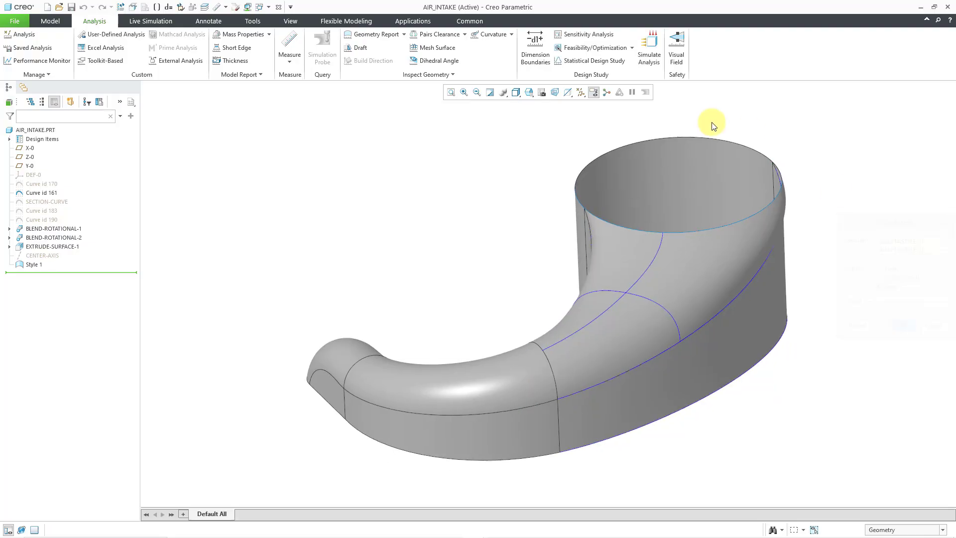
pyautogui.click(427, 74)
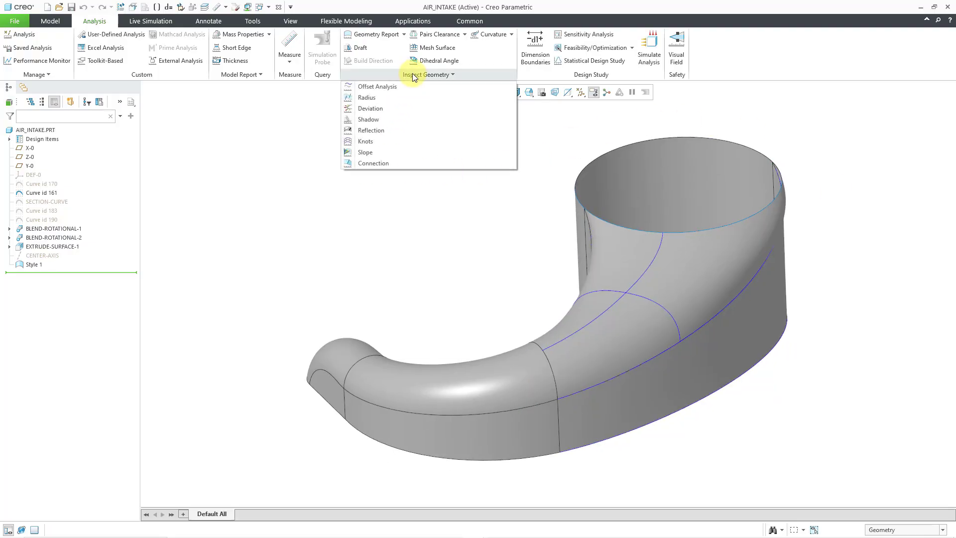
pyautogui.moveTo(414, 141)
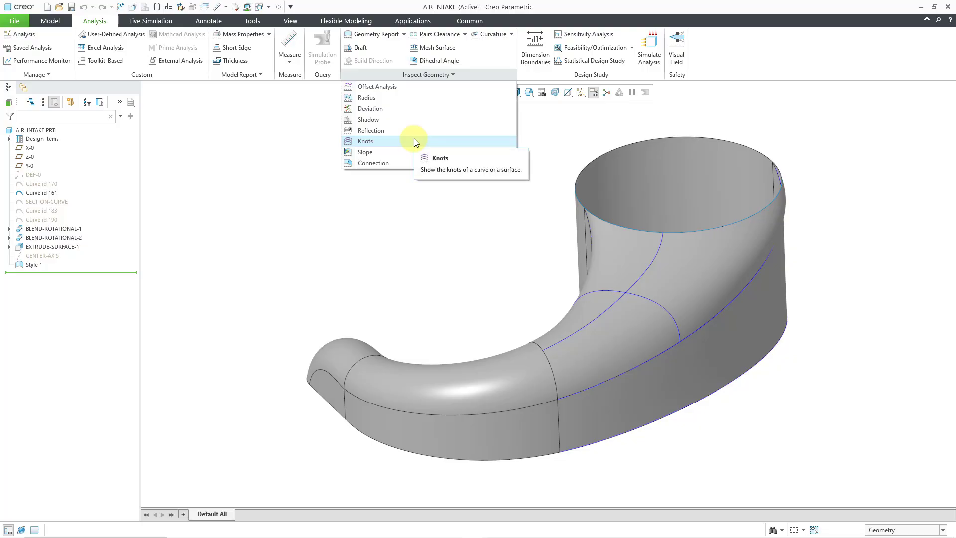